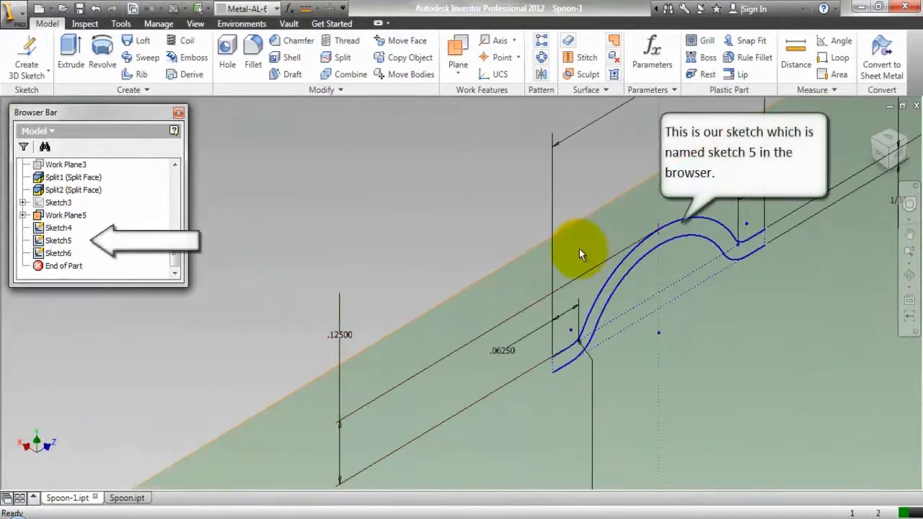
Inspect Sketch5 face-on from the left, then orbit back to the angled view.
left_click(57, 240)
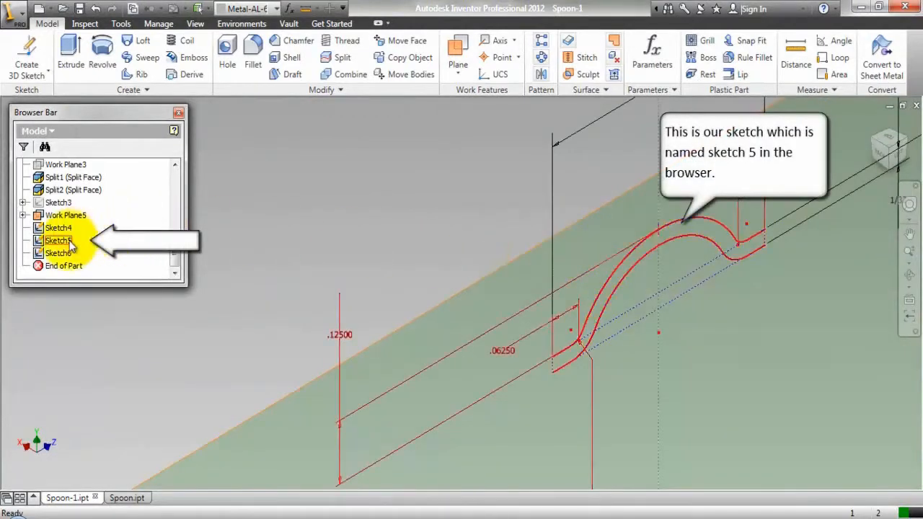
left_click(57, 240)
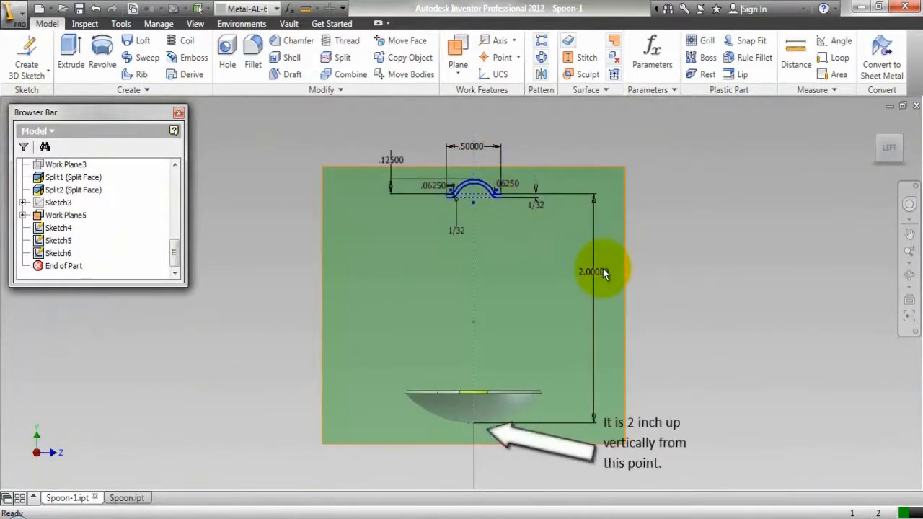
left_click_drag(598, 272, 601, 283)
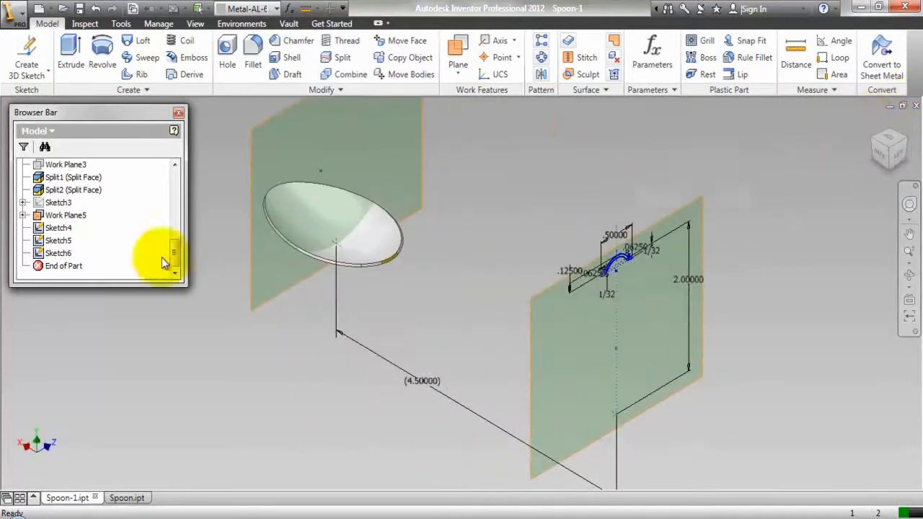
Select Work Plane5 and measure its 4.5 in distance from base Work Plane4.
left_click(58, 240)
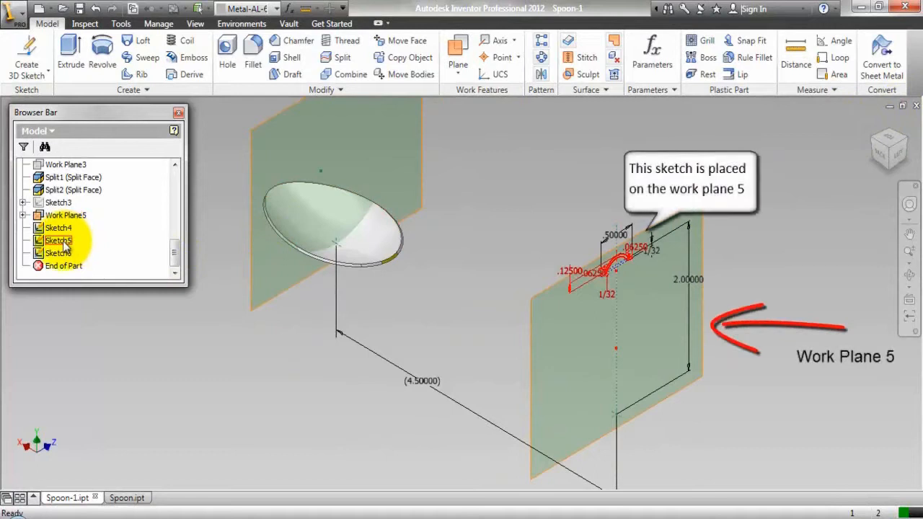
left_click(64, 215)
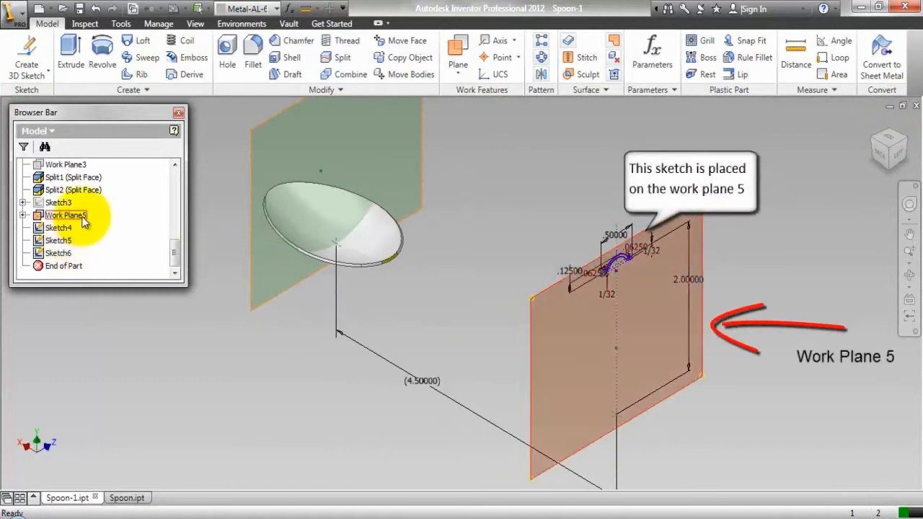
left_click(65, 215)
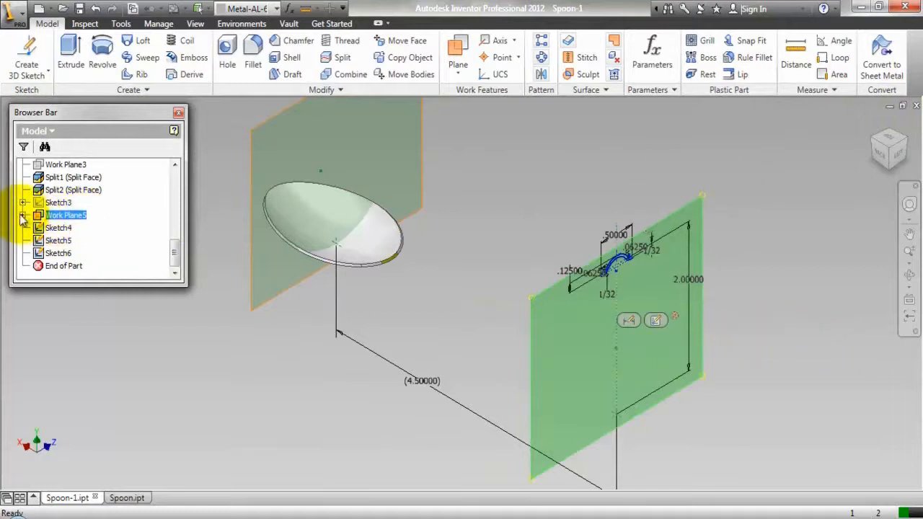
left_click(24, 215)
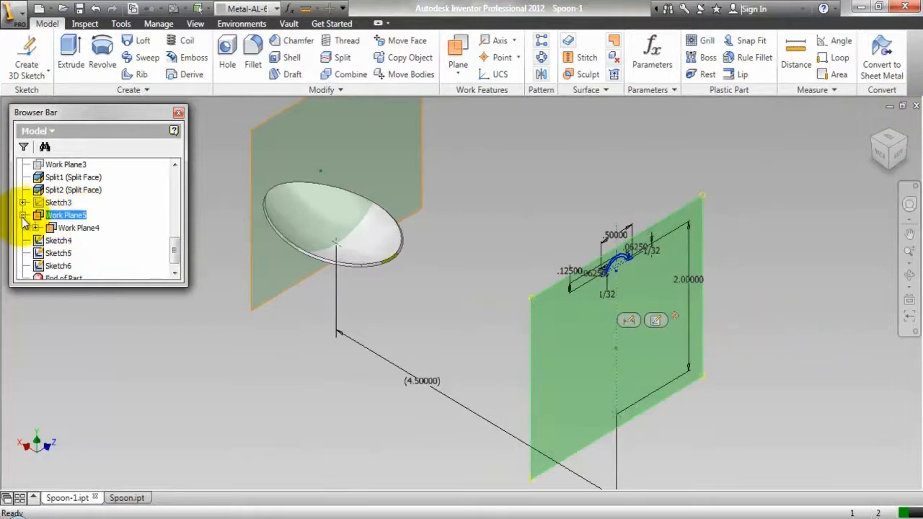
left_click(66, 214)
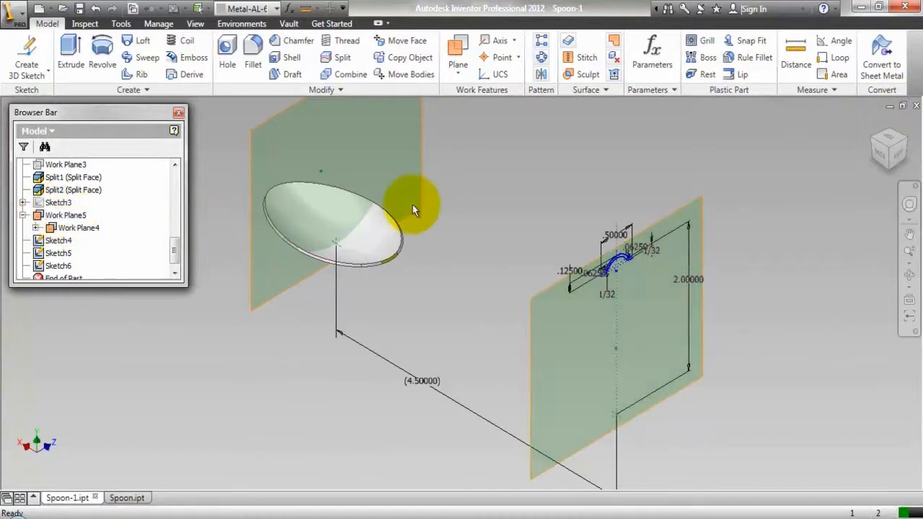
mouse_move(770, 106)
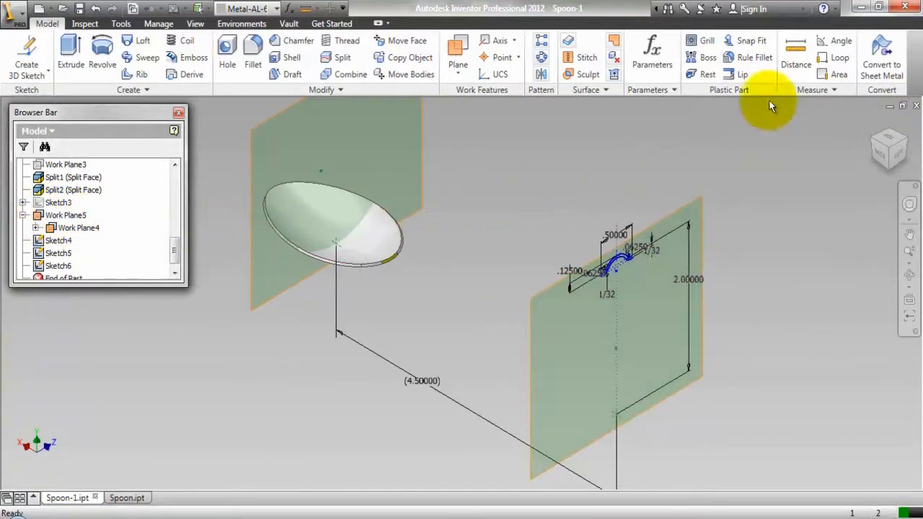
left_click(796, 54)
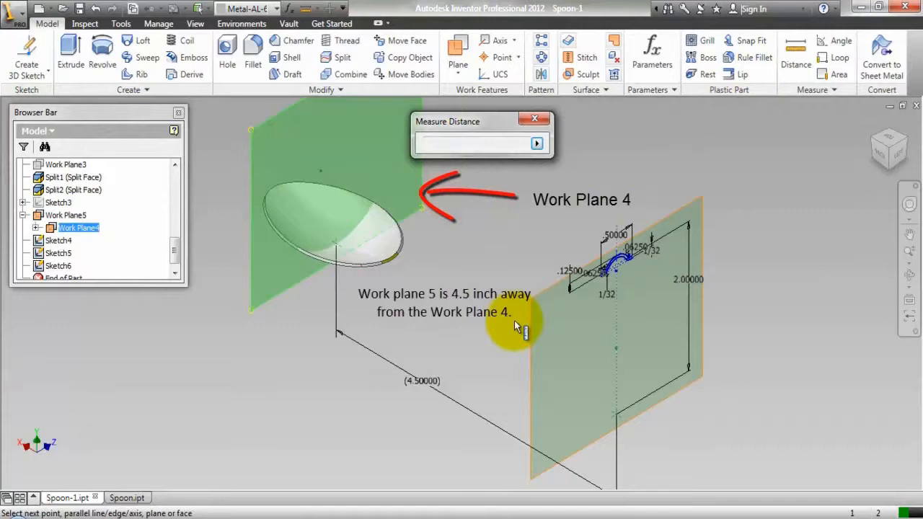
left_click(616, 325)
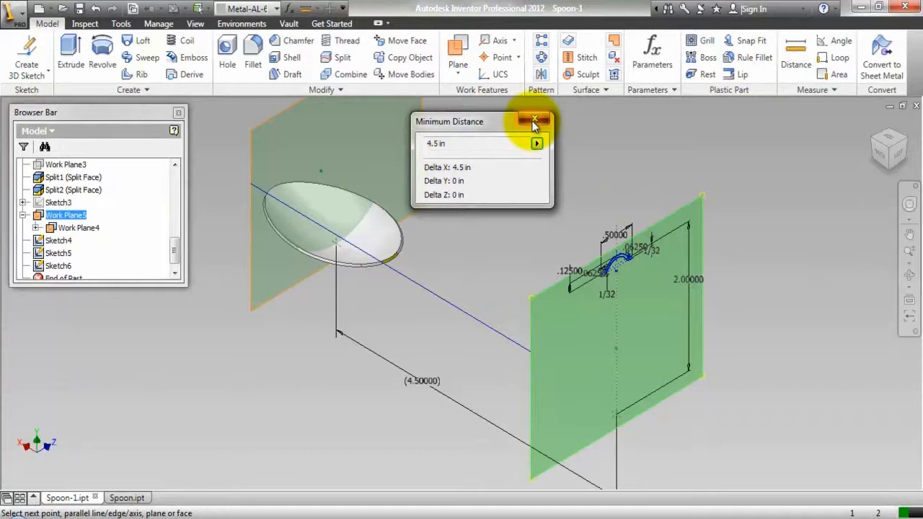
left_click(535, 120)
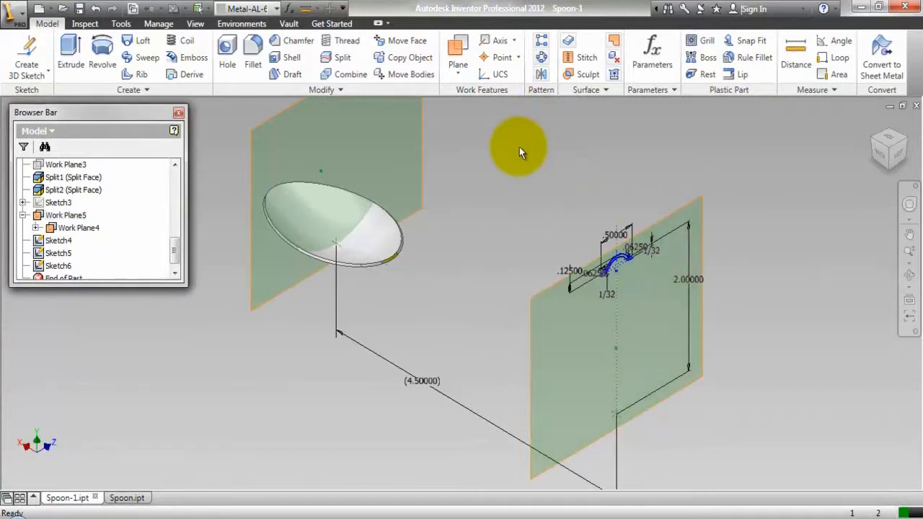
mouse_move(242, 421)
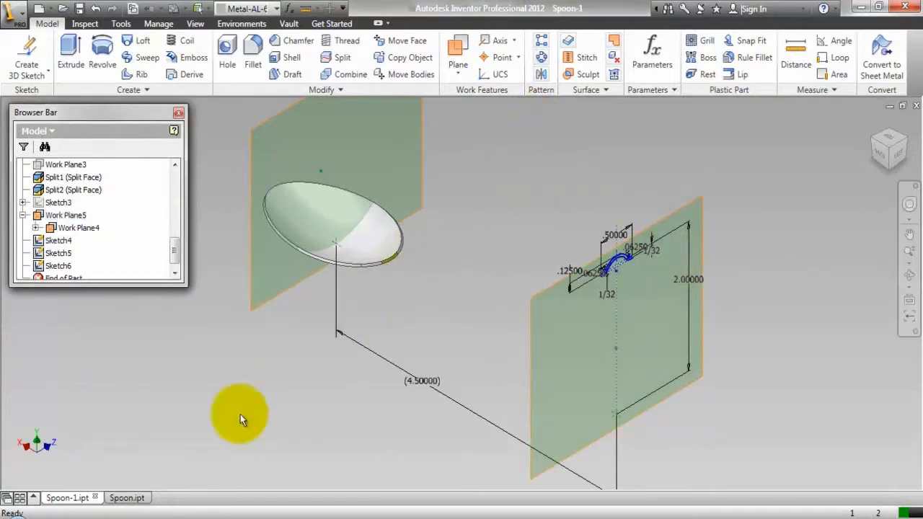
left_click(118, 497)
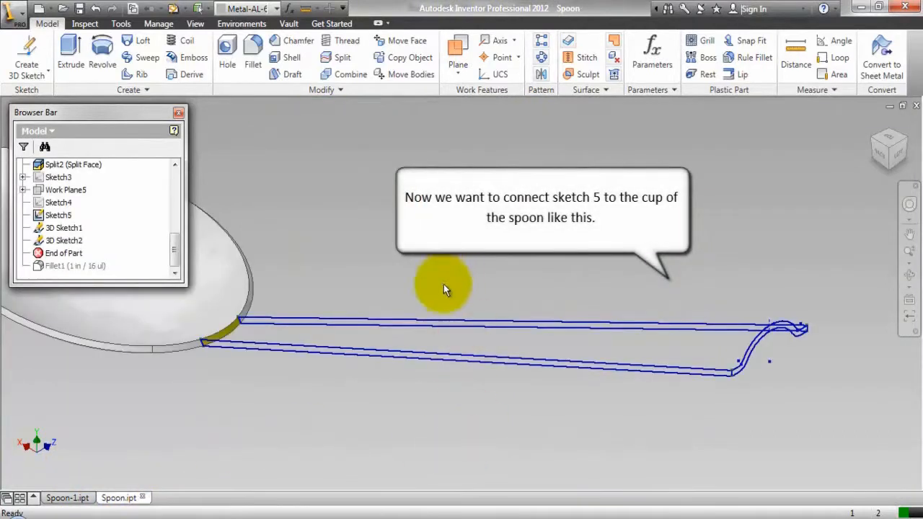
mouse_move(91, 474)
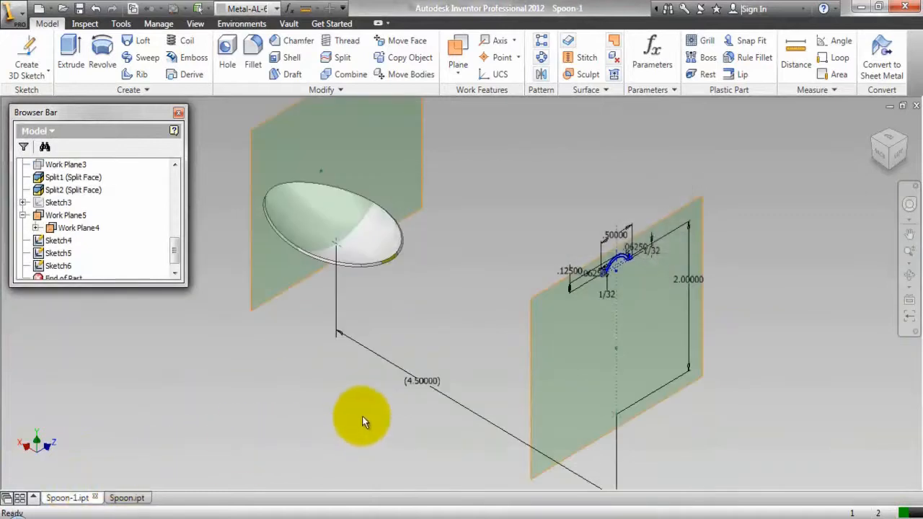
mouse_move(662, 140)
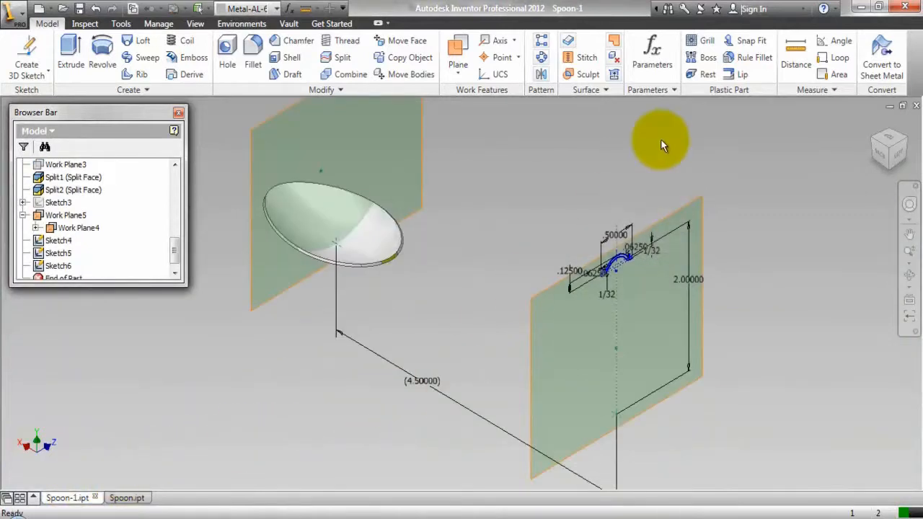
mouse_move(148, 141)
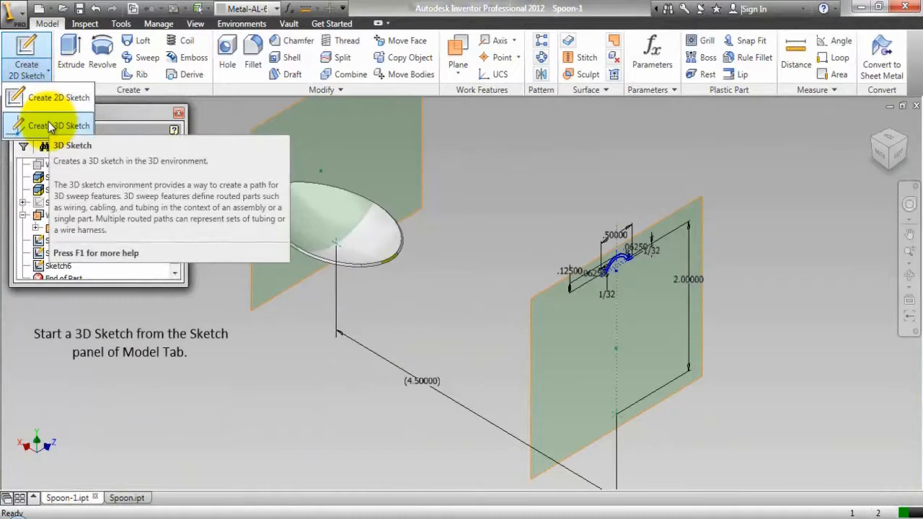
Draw a 3D sketch line from the handle profile to the cup rim, then finish the sketch.
left_click(58, 126)
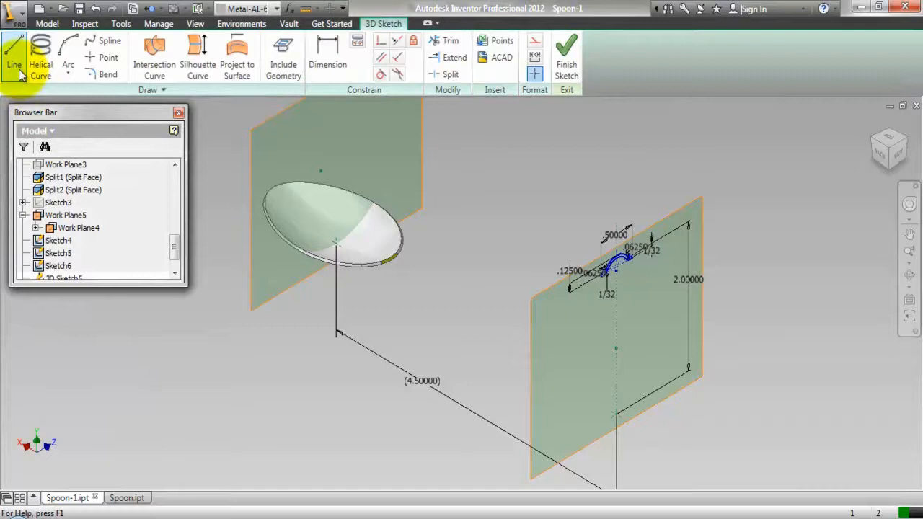
left_click(14, 54)
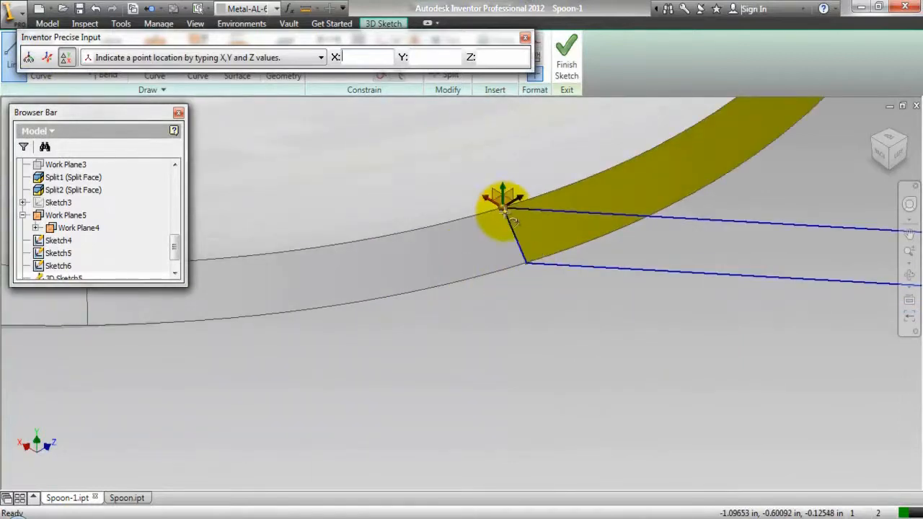
right_click(505, 213)
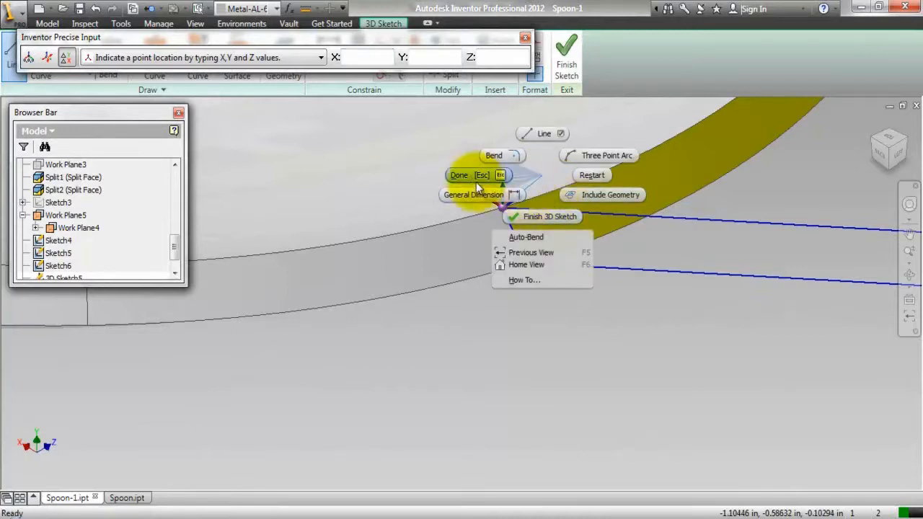
left_click(460, 176)
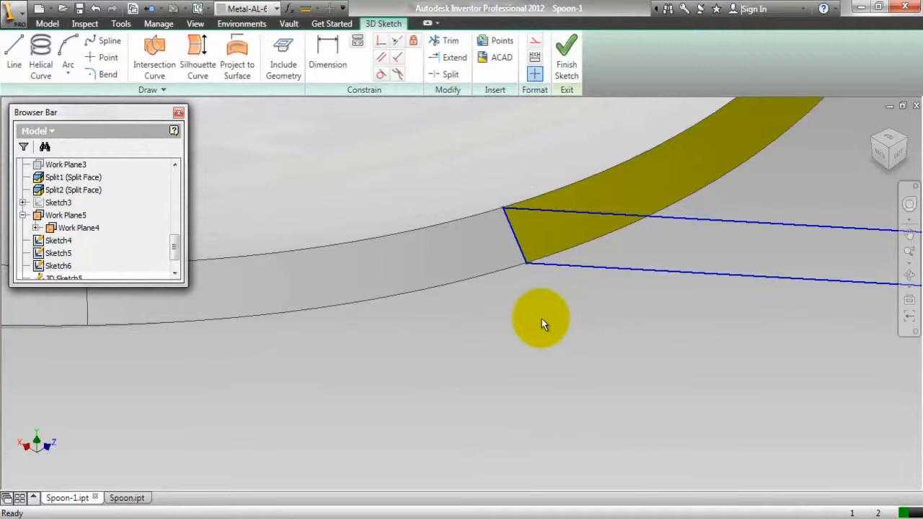
left_click(566, 54)
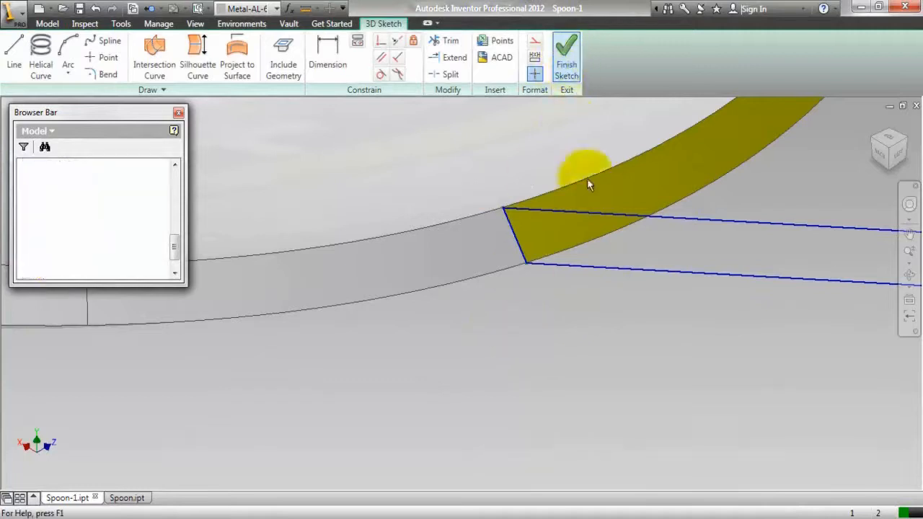
left_click(566, 54)
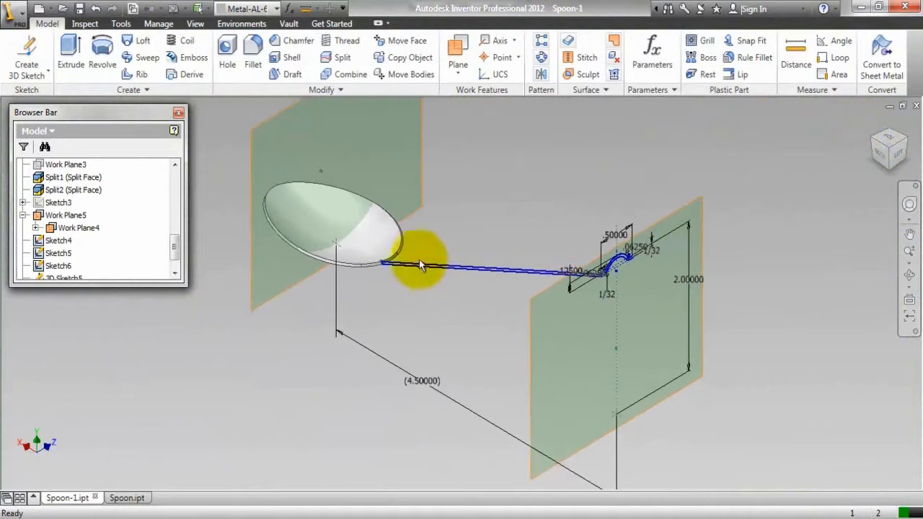
mouse_move(440, 257)
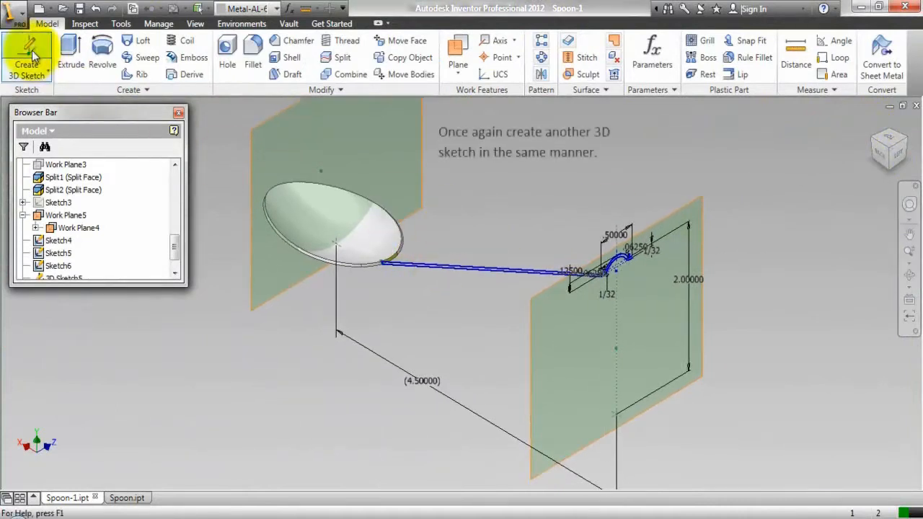
Create a new 3D sketch with a line from the handle profile to the cup rim, then finish it.
left_click(26, 64)
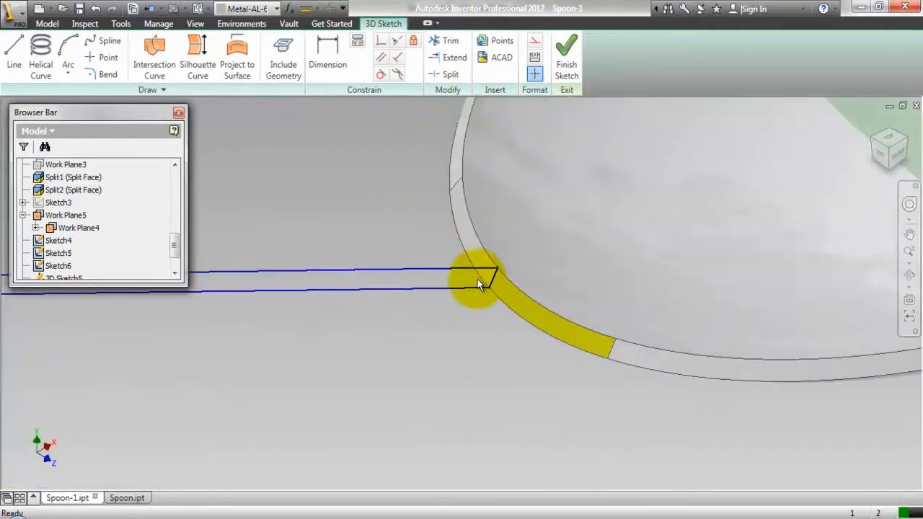
right_click(479, 281)
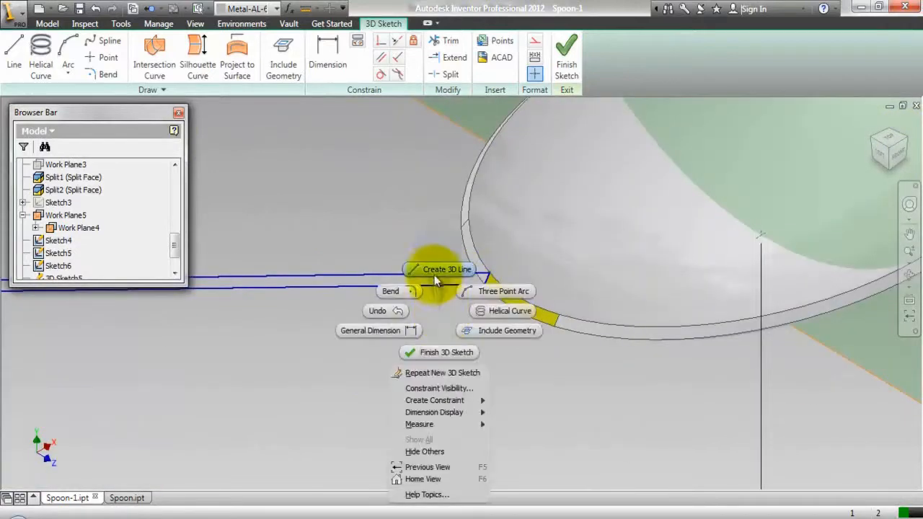
left_click(439, 269)
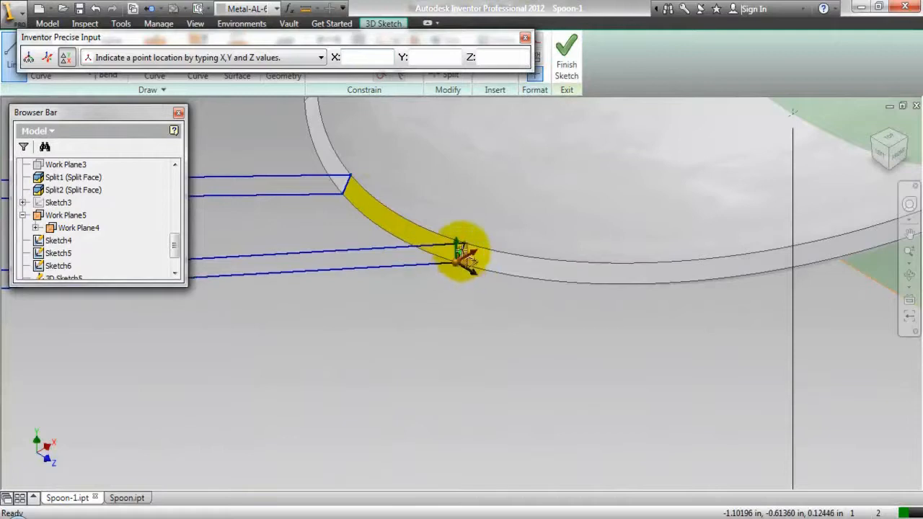
right_click(462, 256)
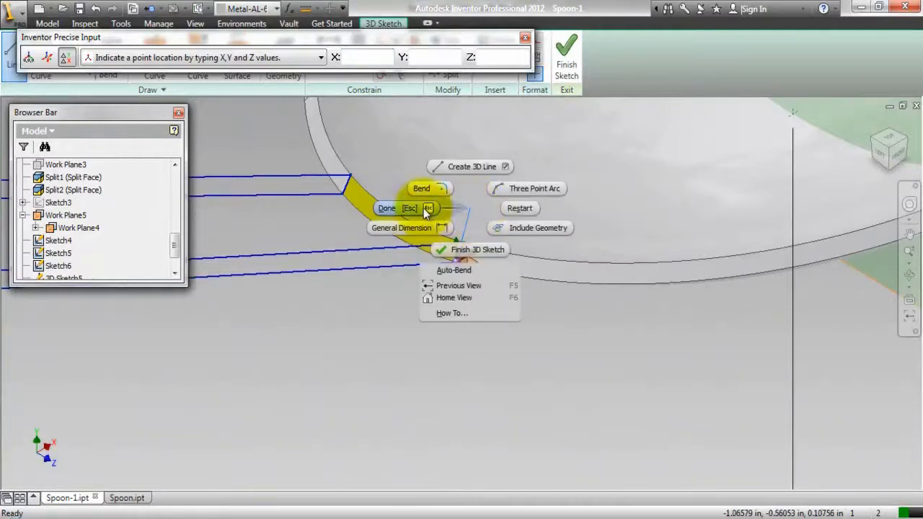
left_click(387, 208)
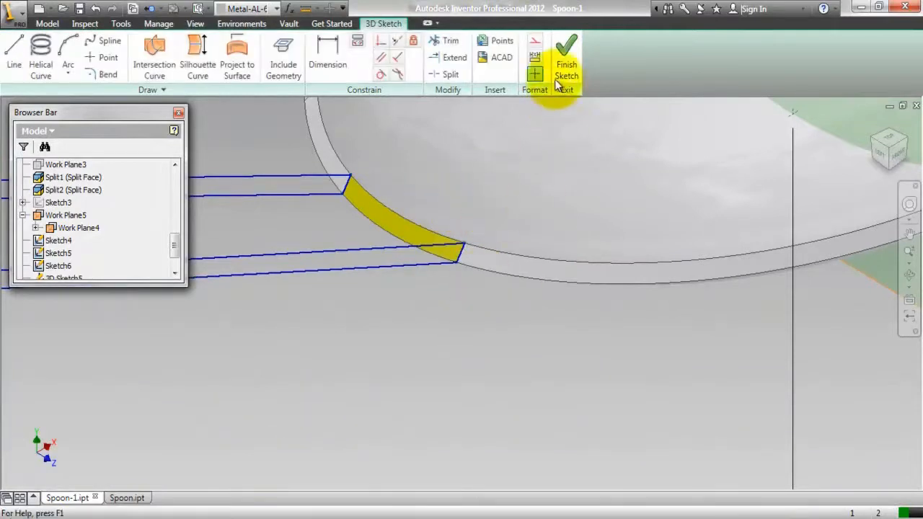
left_click(567, 58)
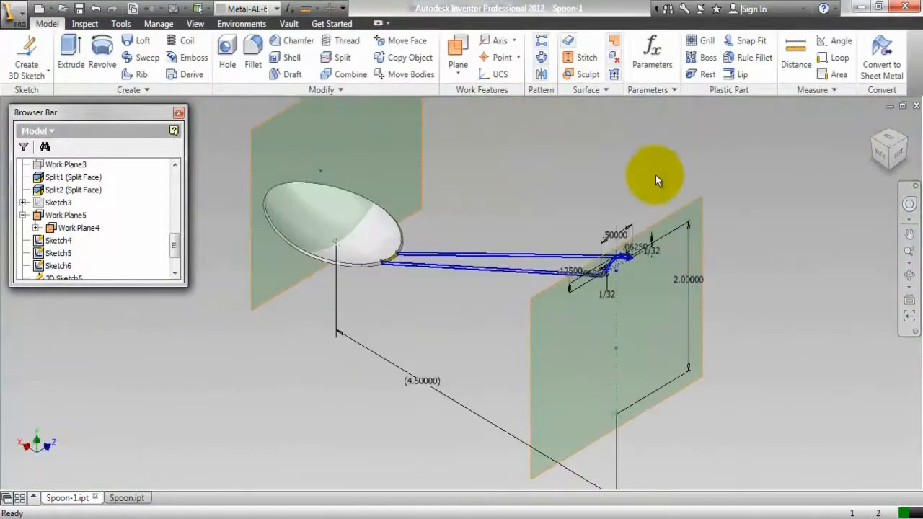
left_click(66, 215)
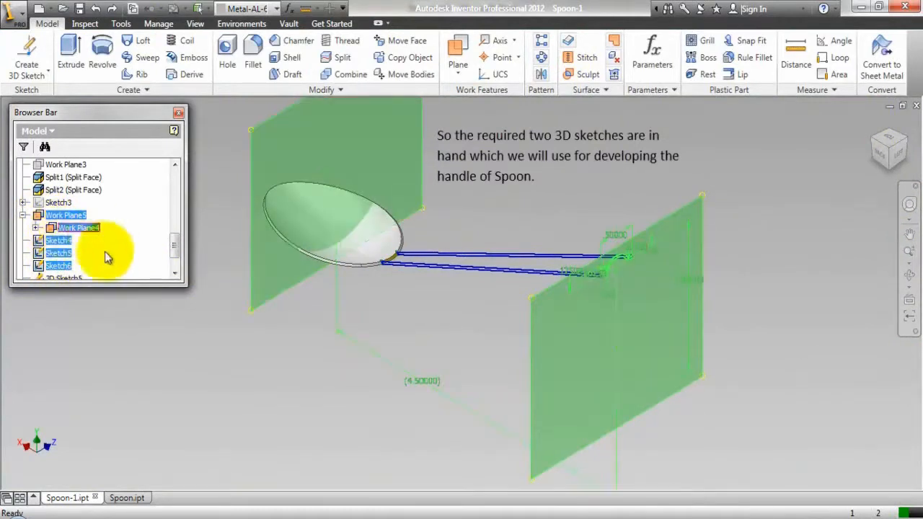
Launch the Loft tool from the Model tab's Create panel.
left_click(60, 241)
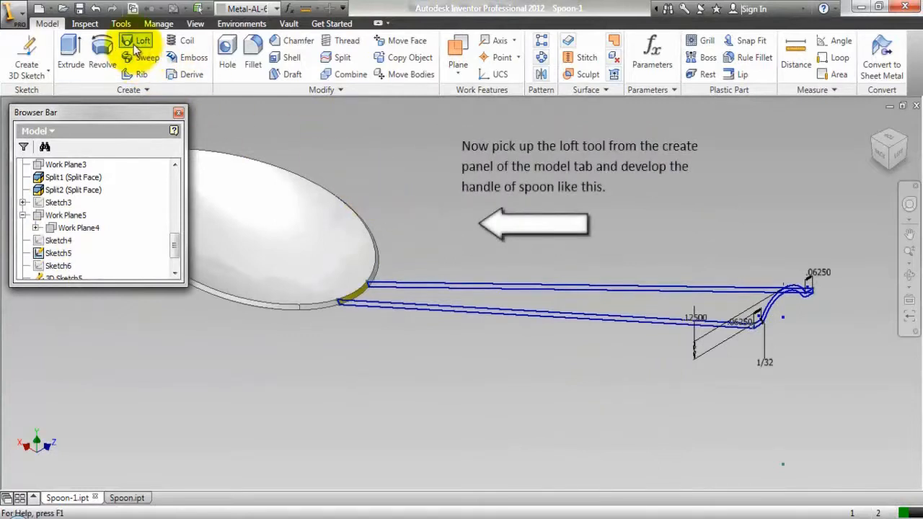
left_click(142, 41)
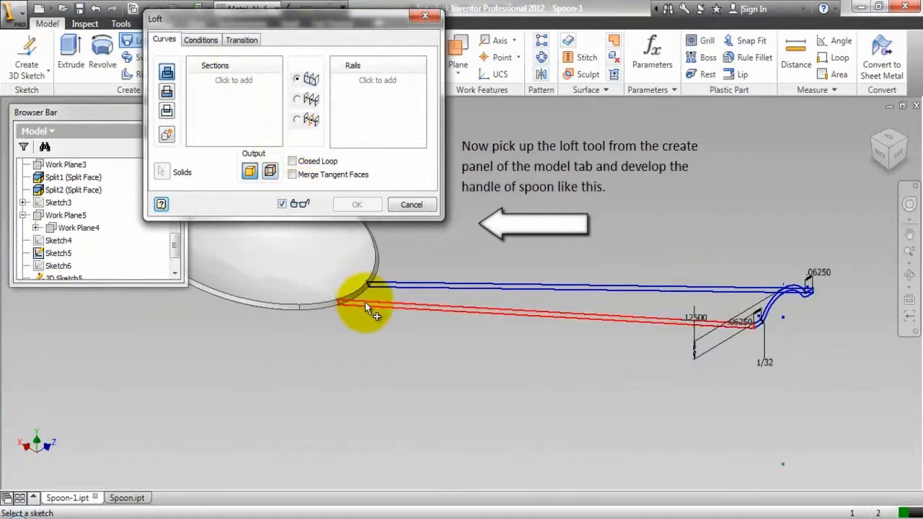
Loft both 3D sketch lines as sections, using the cup rim edge and handle profile as rails.
left_click(368, 307)
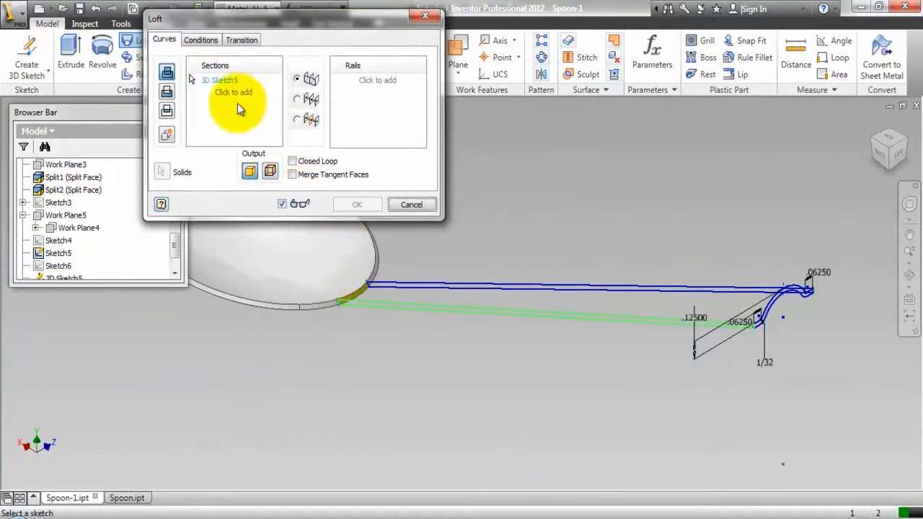
left_click(496, 287)
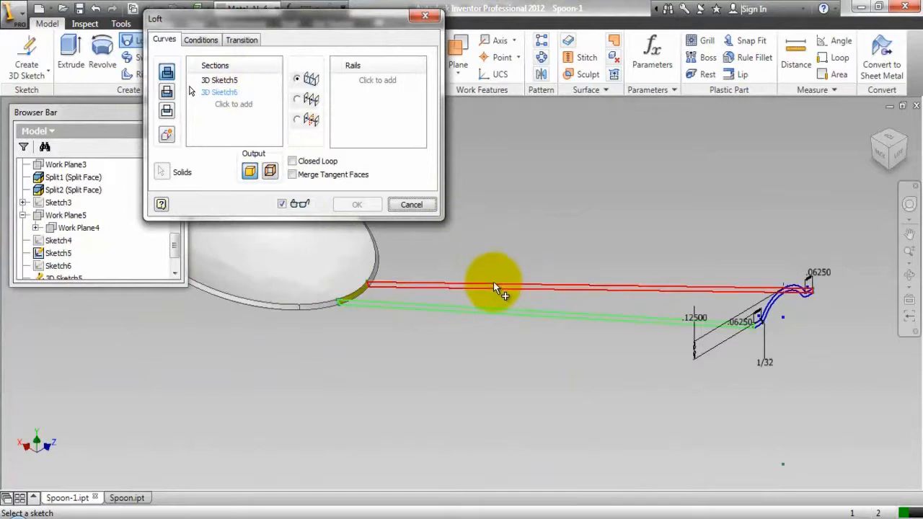
left_click(377, 79)
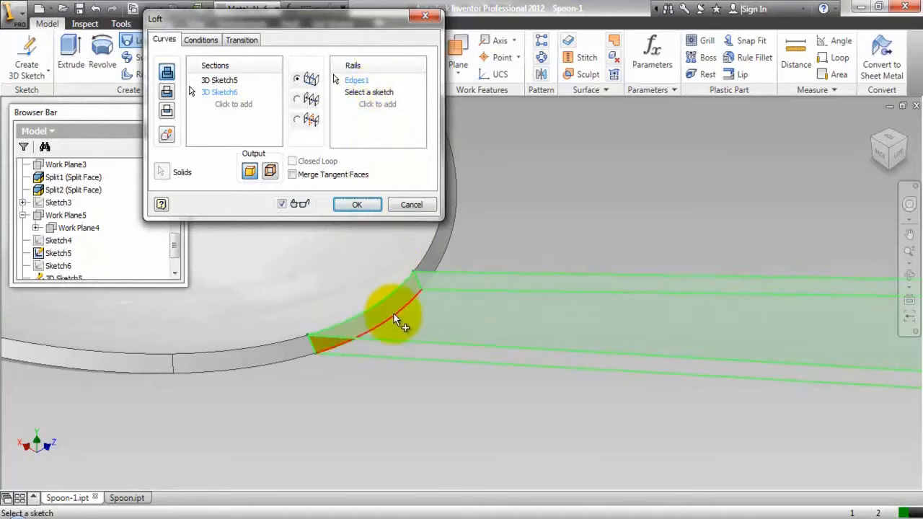
left_click(604, 299)
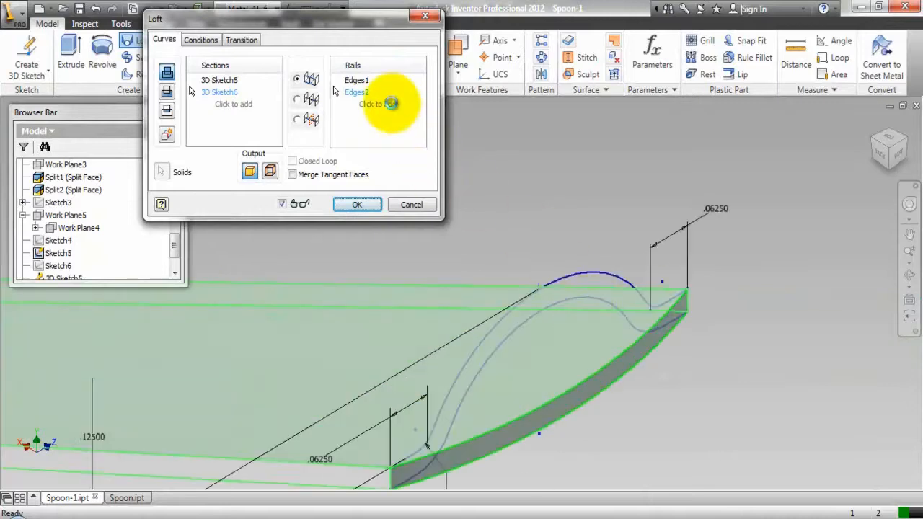
left_click(608, 259)
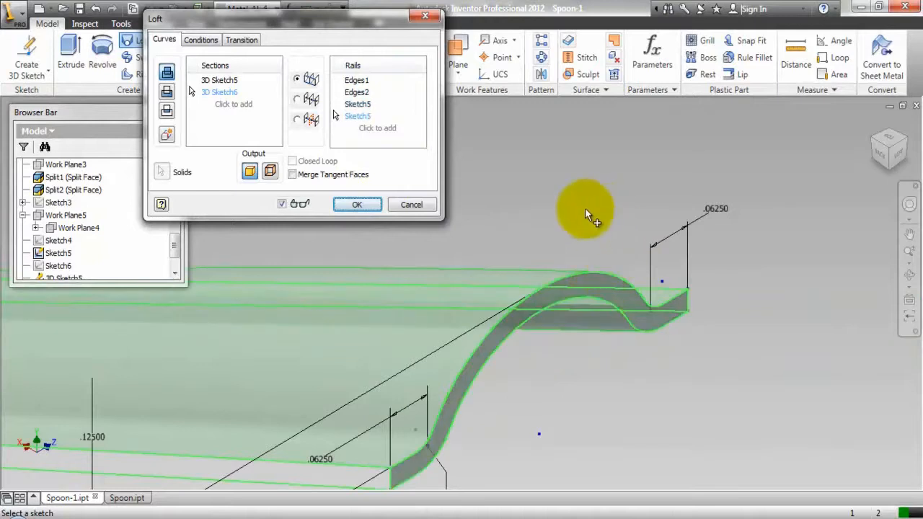
left_click(357, 204)
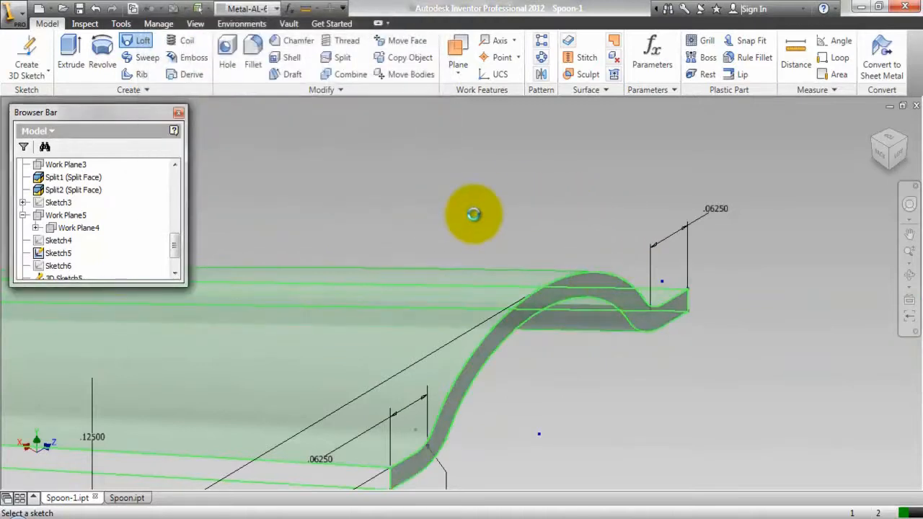